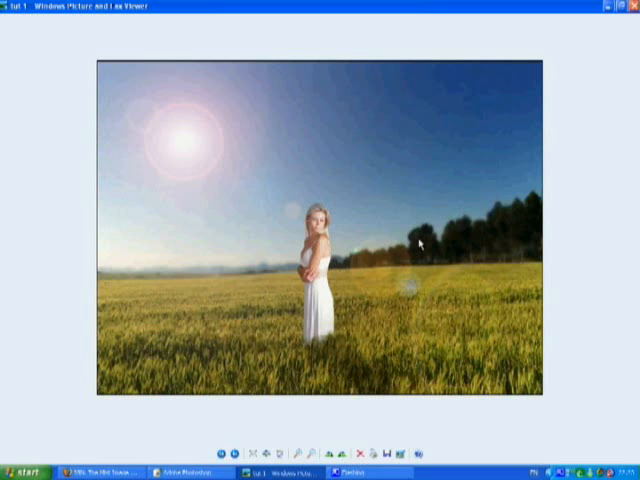
pyautogui.moveTo(538, 208)
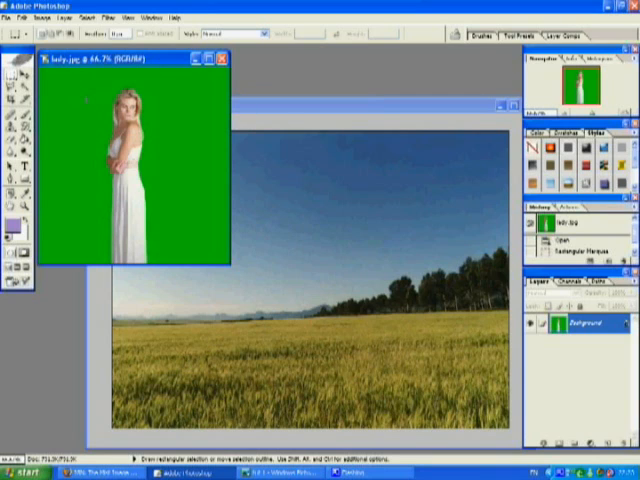
pyautogui.moveTo(288, 146)
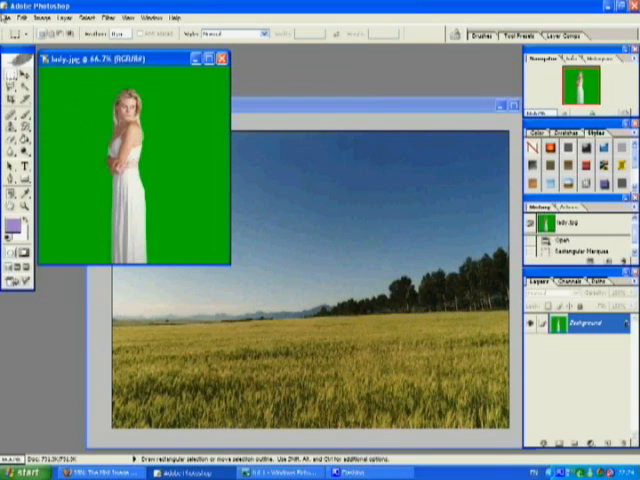
# Start a new document and choose the 800 × 600 pixel preset.
pyautogui.click(11, 17)
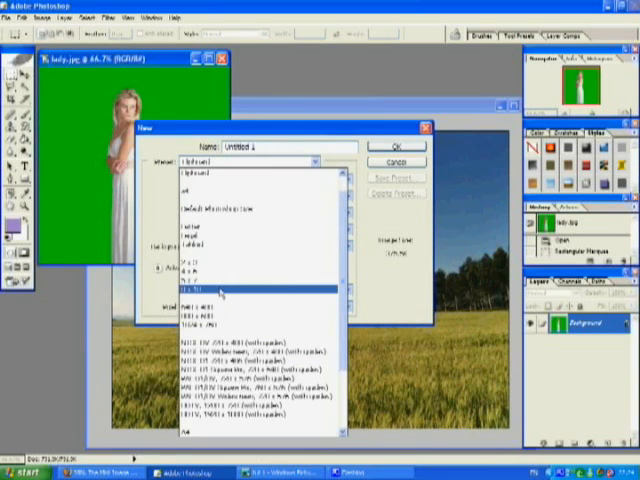
pyautogui.click(245, 293)
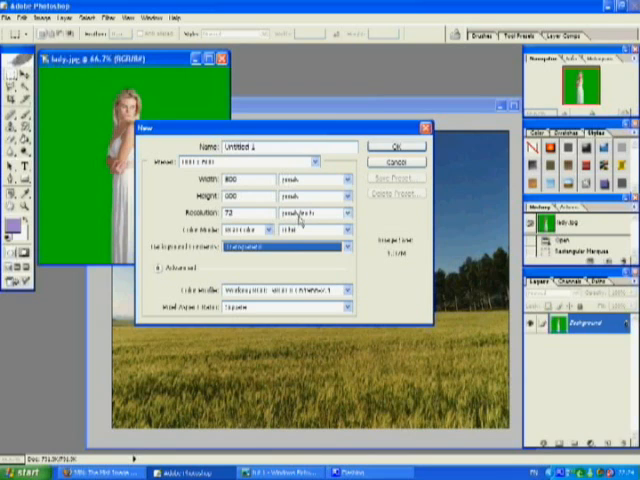
pyautogui.moveTo(340, 161)
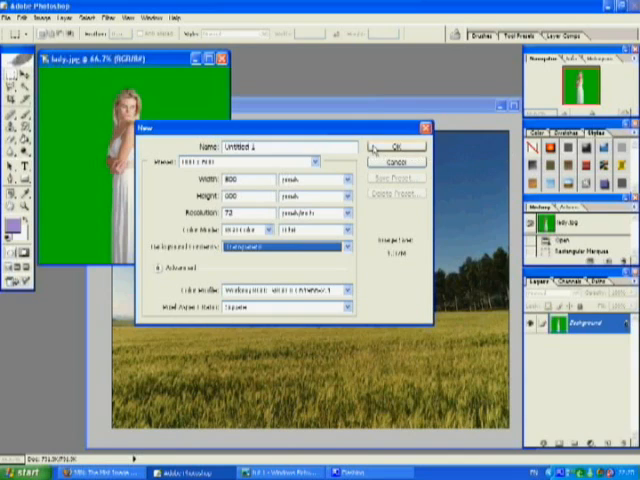
# Confirm the New dialog to create the 800 × 600 Untitled-1 document.
pyautogui.click(390, 145)
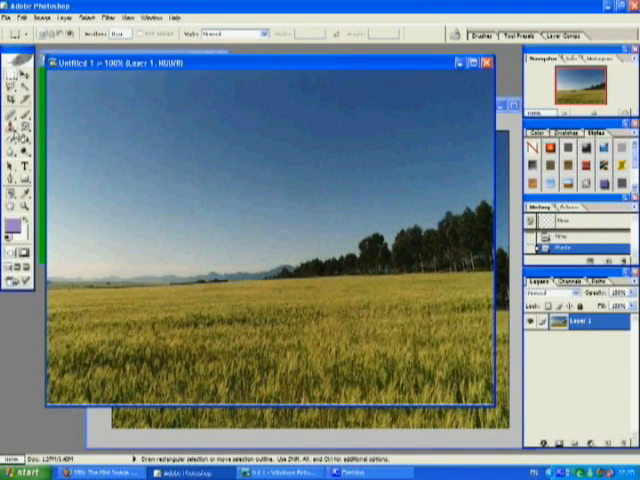
pyautogui.moveTo(97, 423)
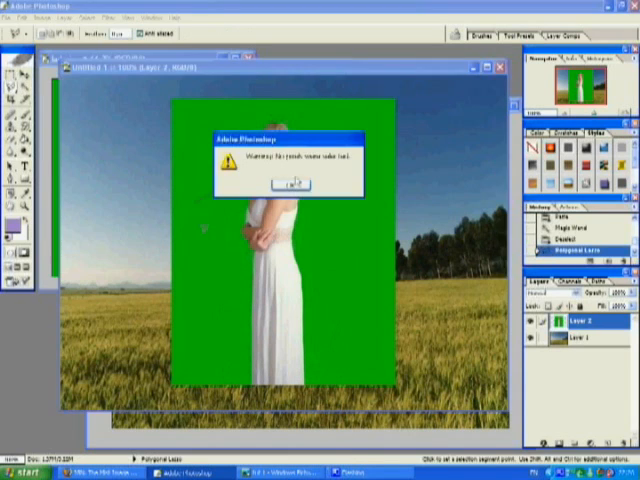
# Dismiss the 'No pixels were selected' warning while bringing lady.jpg in as Layer 2.
pyautogui.click(290, 184)
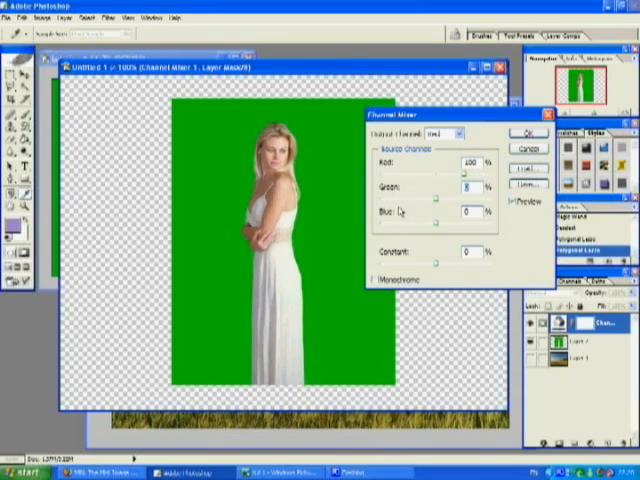
# Tick Monochrome in the Channel Mixer so the portrait turns black and white.
pyautogui.click(379, 277)
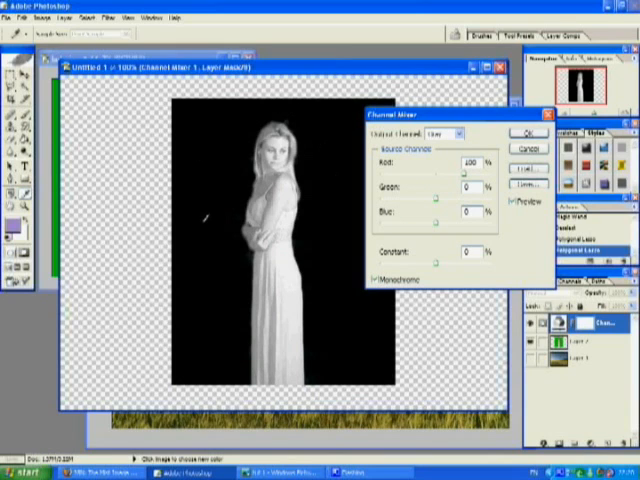
pyautogui.moveTo(218, 350)
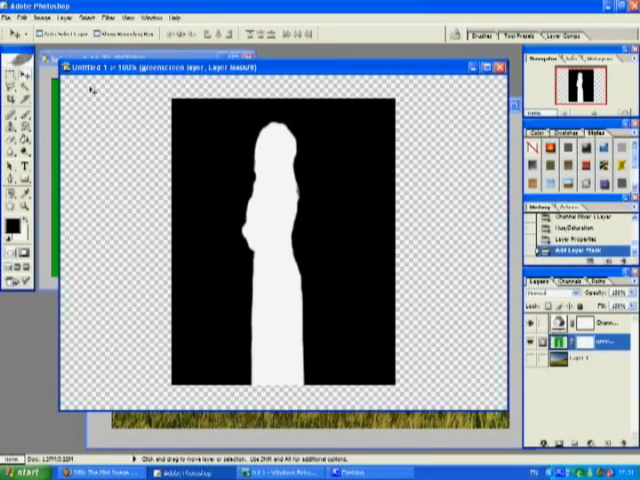
pyautogui.moveTo(420, 93)
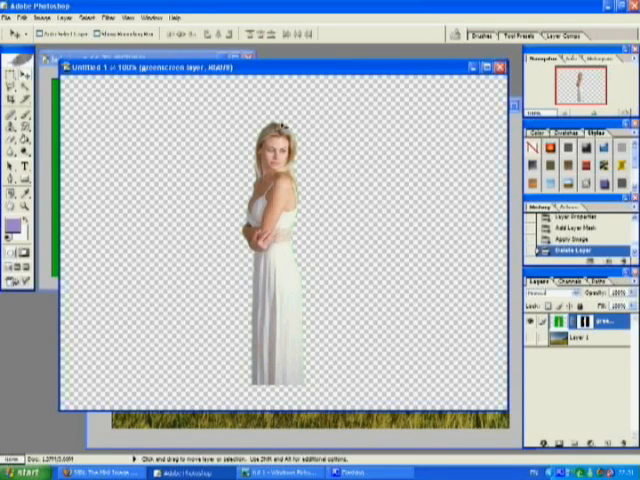
pyautogui.moveTo(303, 260)
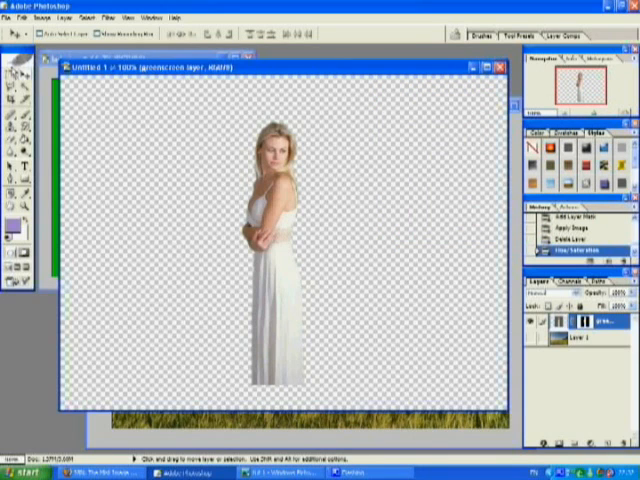
pyautogui.moveTo(275, 221)
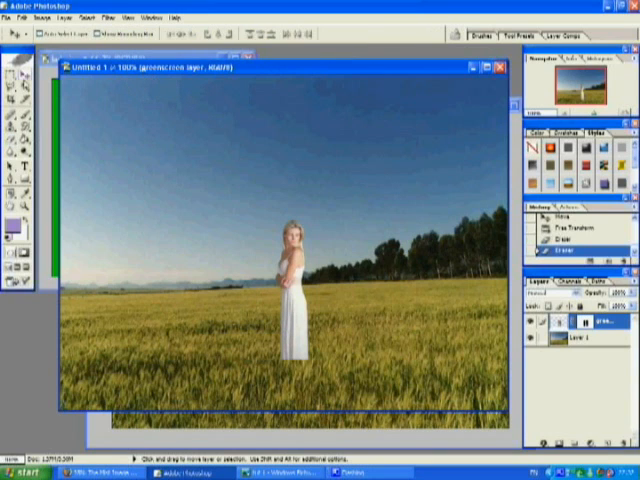
pyautogui.moveTo(347, 261)
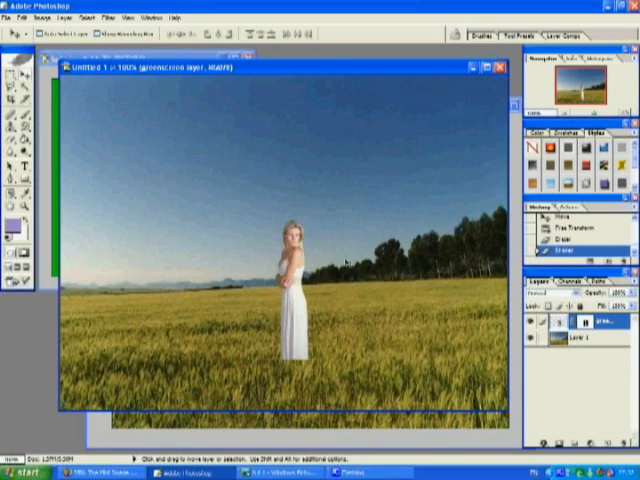
pyautogui.moveTo(215, 222)
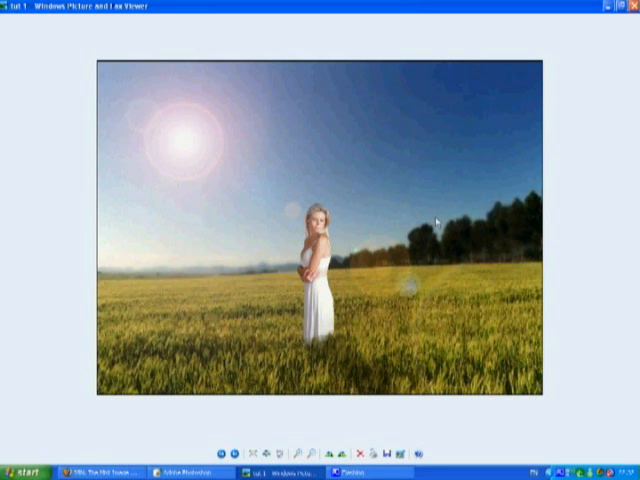
# Open the final lens-flare field composite in Windows Picture and Fax Viewer.
pyautogui.click(180, 470)
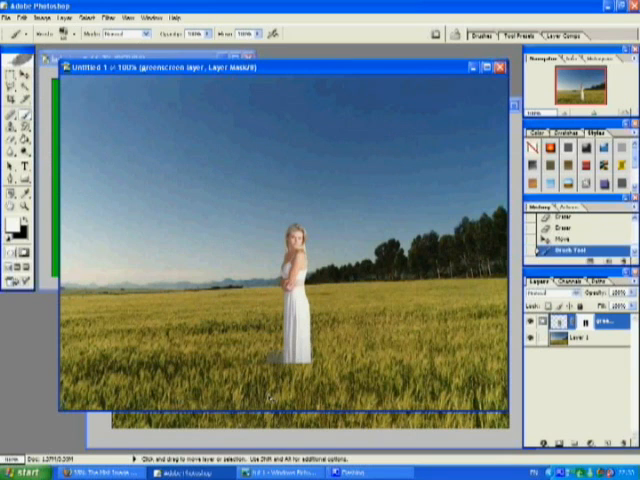
# Brush black onto the greenscreen layer mask so the wheat covers her feet.
pyautogui.click(563, 241)
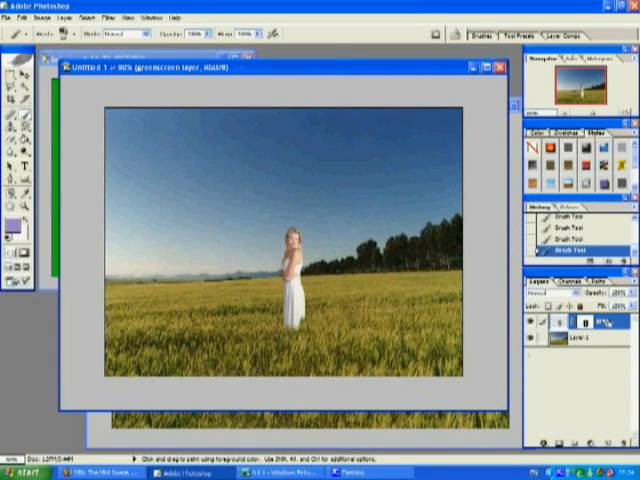
# Duplicate the woman's layer with Ctrl+J and distort the copy across the ground.
pyautogui.press('ctrl+j')
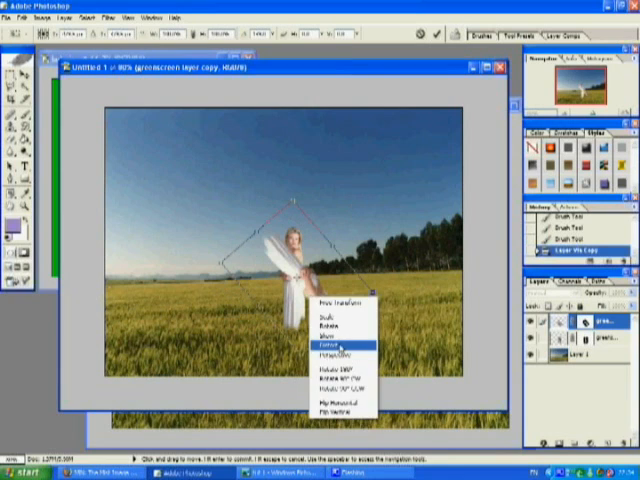
pyautogui.click(330, 347)
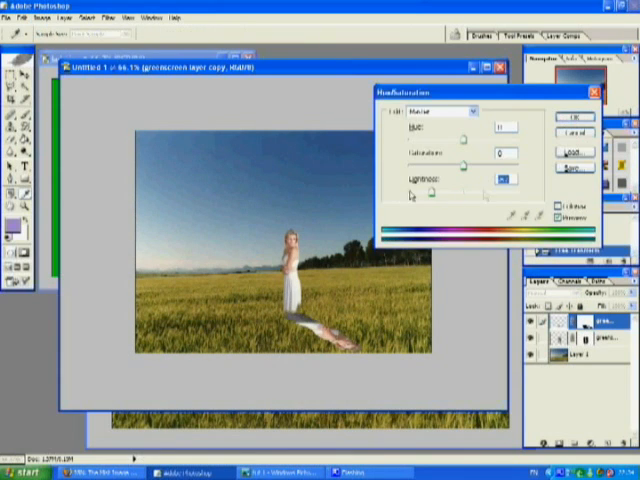
# Darken the shadow copy's lightness and soften it with a Gaussian Blur.
pyautogui.click(573, 117)
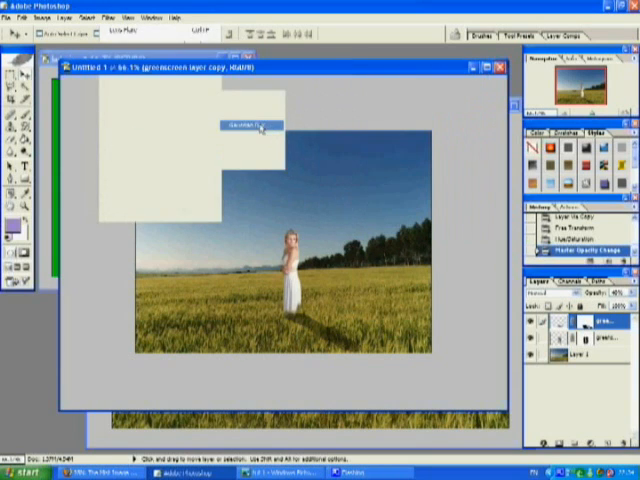
pyautogui.click(248, 127)
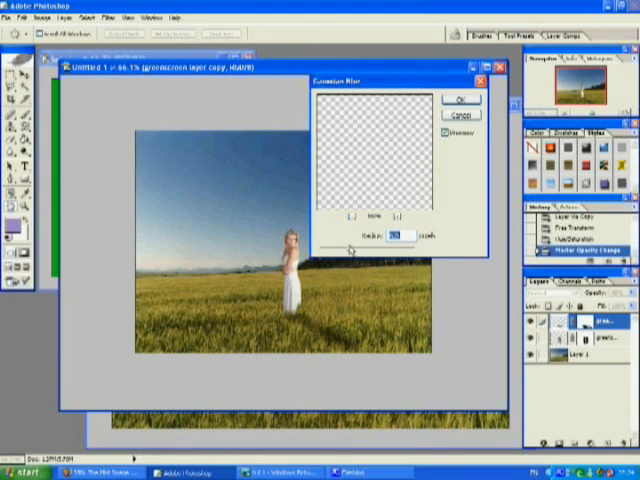
pyautogui.click(461, 99)
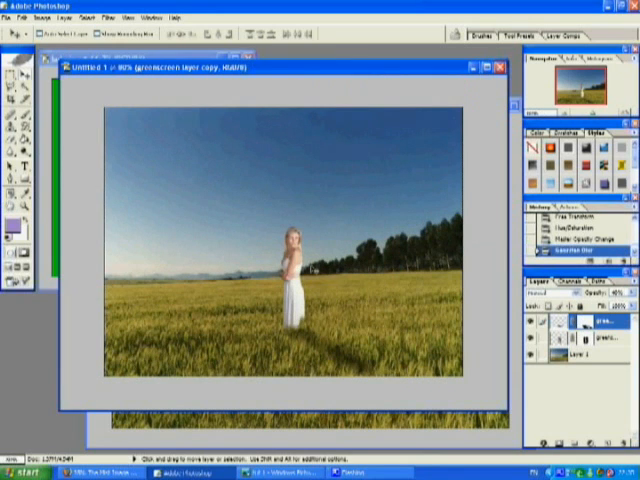
pyautogui.moveTo(315, 260)
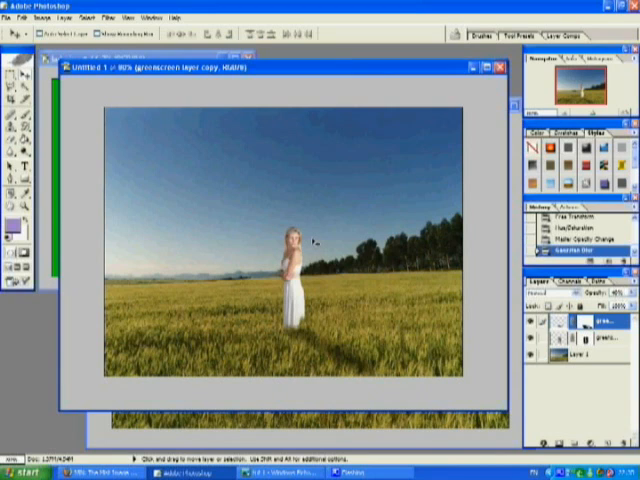
pyautogui.moveTo(572, 378)
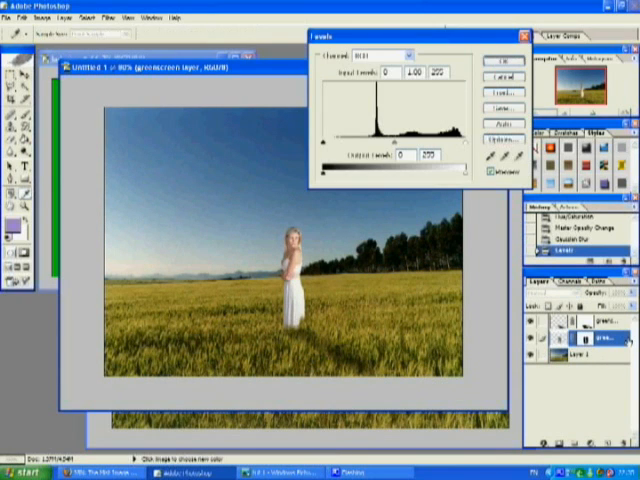
# Drag a Levels input slider inward and apply it to the woman's layer.
pyautogui.moveTo(325, 142); pyautogui.dragTo(340, 142)
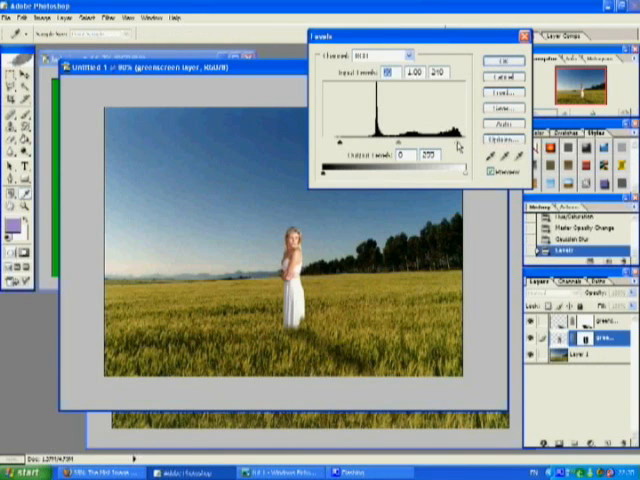
pyautogui.click(498, 62)
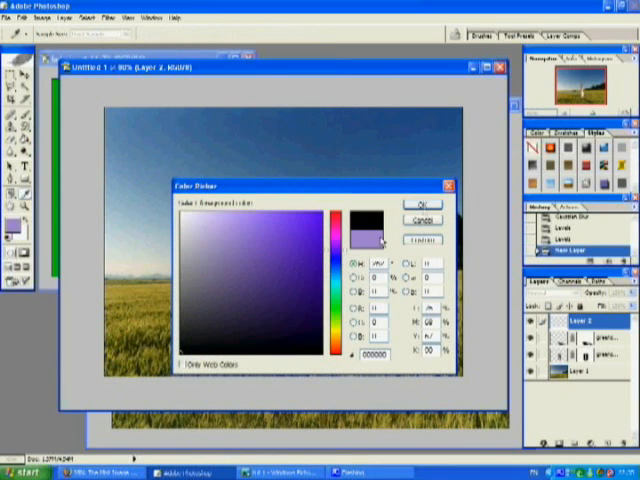
# Accept black as the foreground colour and fill the new layer with it.
pyautogui.click(417, 202)
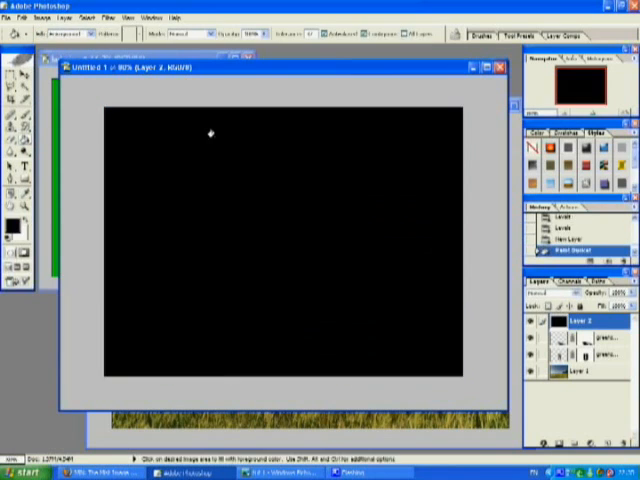
pyautogui.click(109, 17)
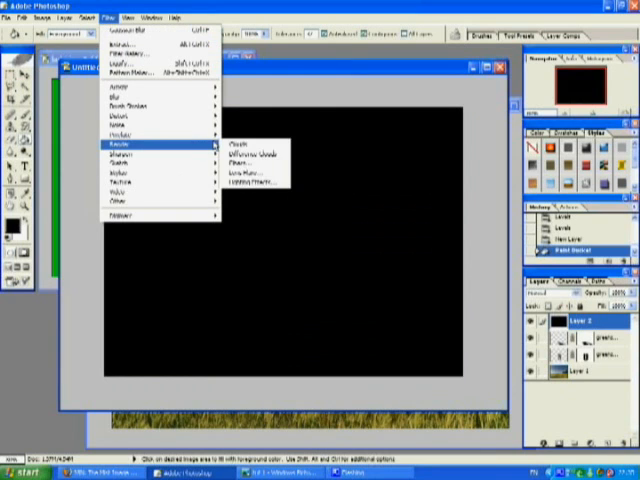
# Render a 50-300mm Zoom lens flare on the black layer, glowing in the upper left.
pyautogui.click(241, 153)
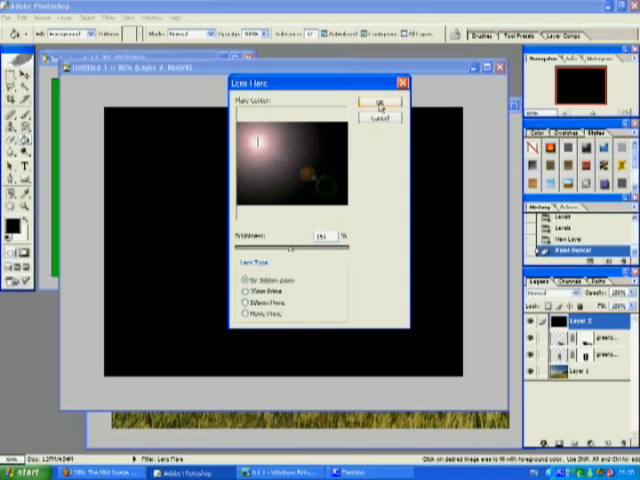
pyautogui.click(245, 313)
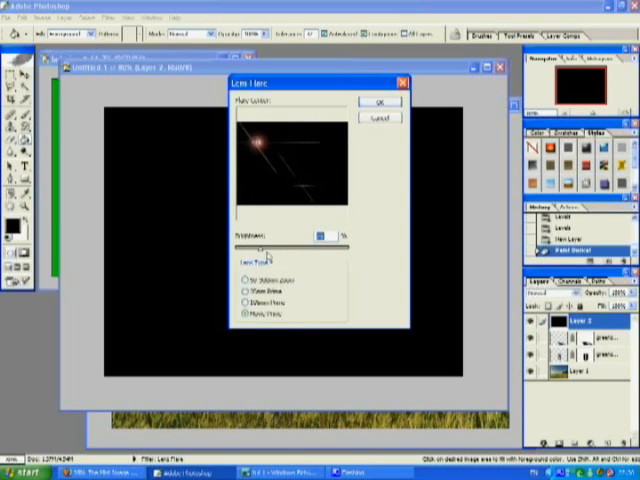
pyautogui.click(245, 287)
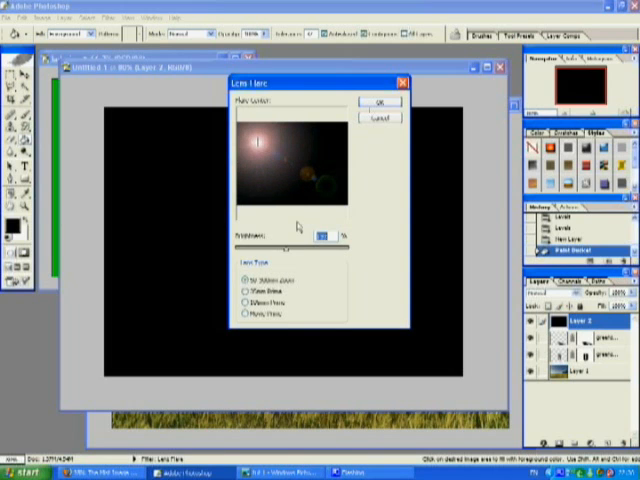
pyautogui.click(380, 101)
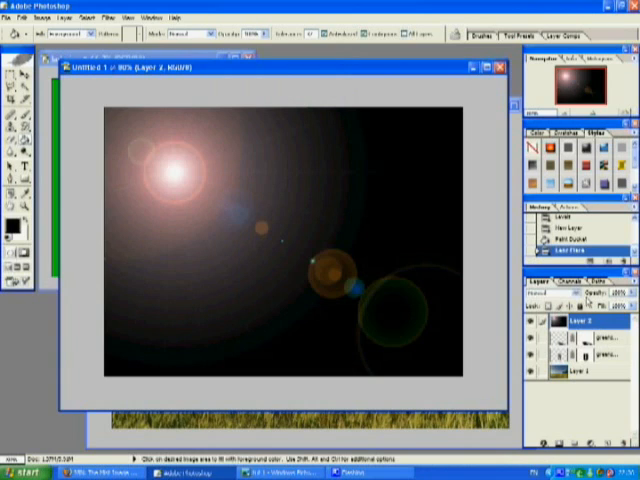